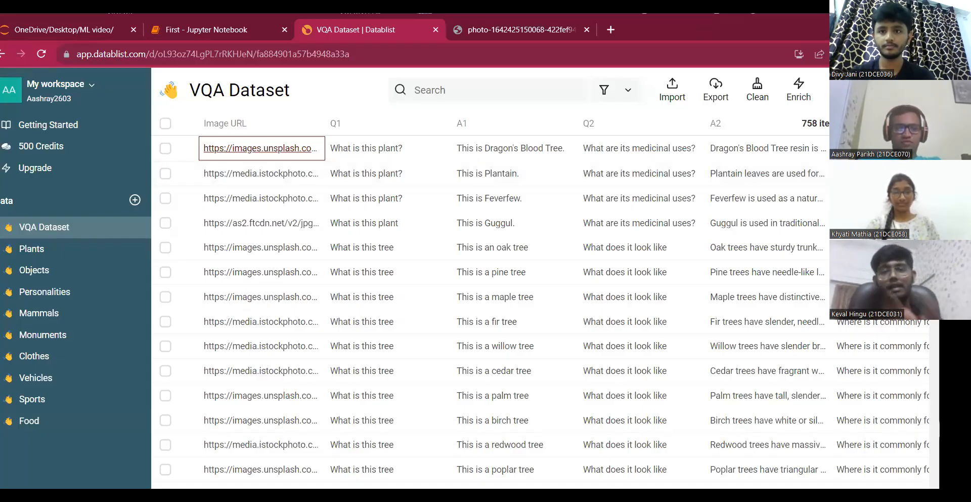
{"action": "mouse_move", "coordinate": [509, 115]}
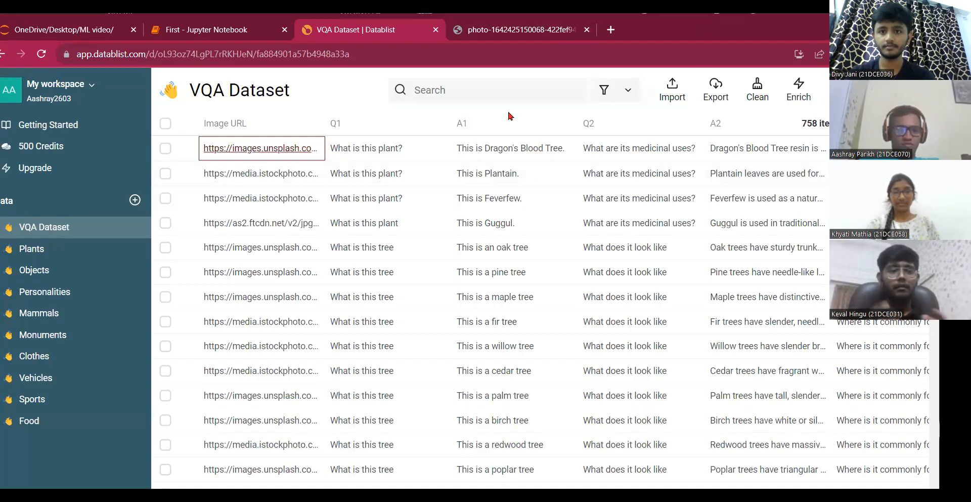
{"action": "mouse_move", "coordinate": [61, 251]}
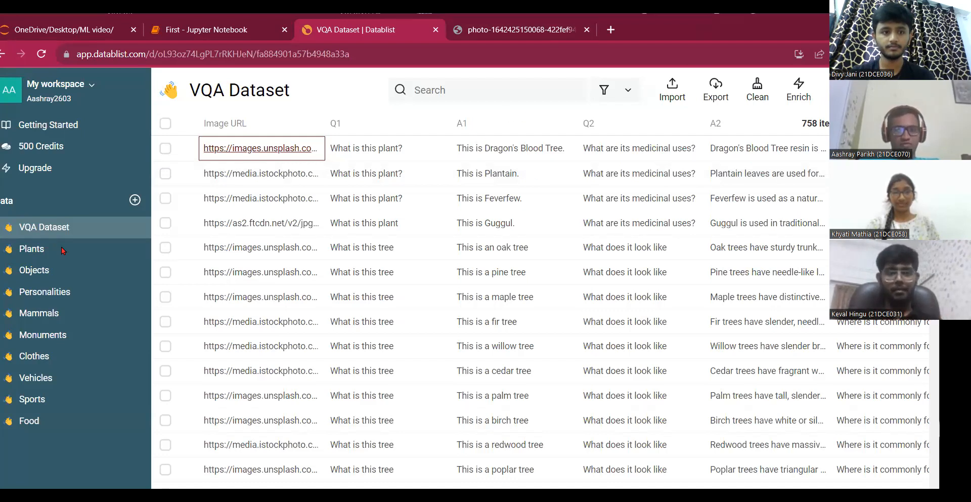
{"action": "mouse_move", "coordinate": [55, 282]}
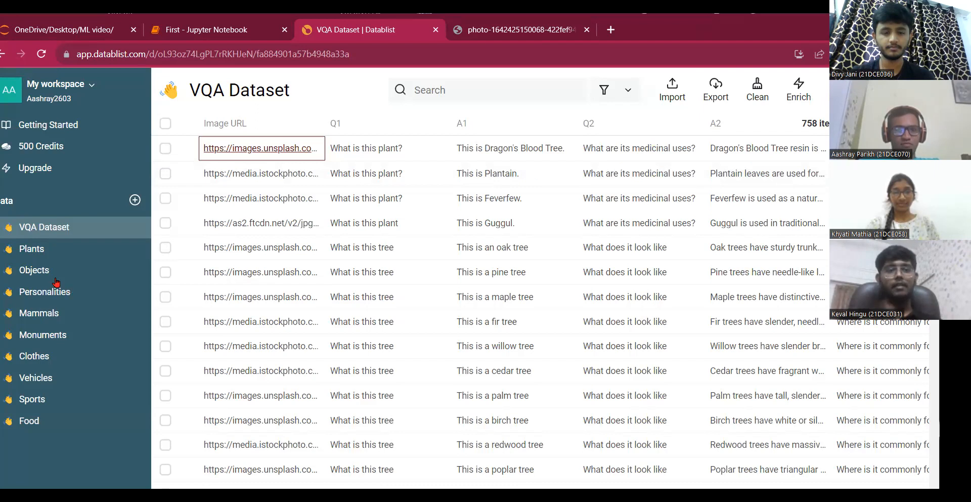
Step: Browse the Plants, Objects, Mammals, Monuments and Clothes datasets, ending on Food
{"action": "left_click", "coordinate": [31, 248]}
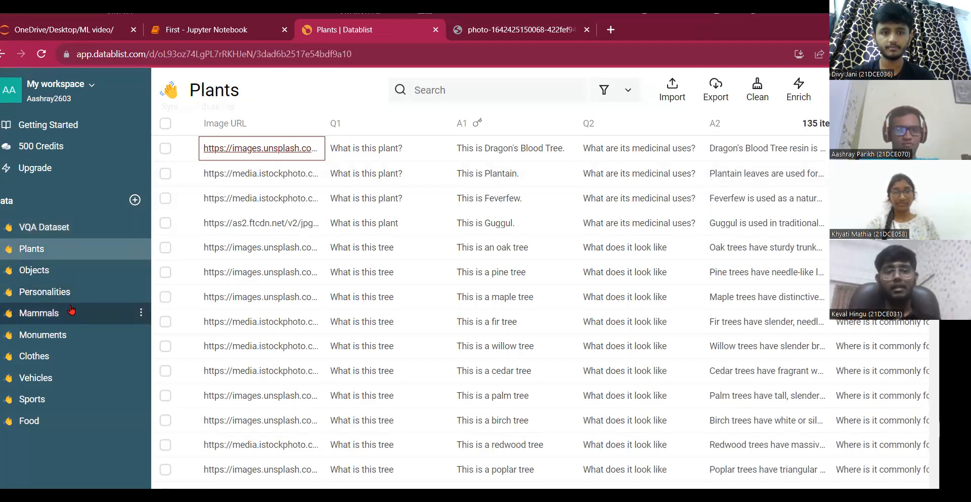
{"action": "left_click", "coordinate": [34, 270]}
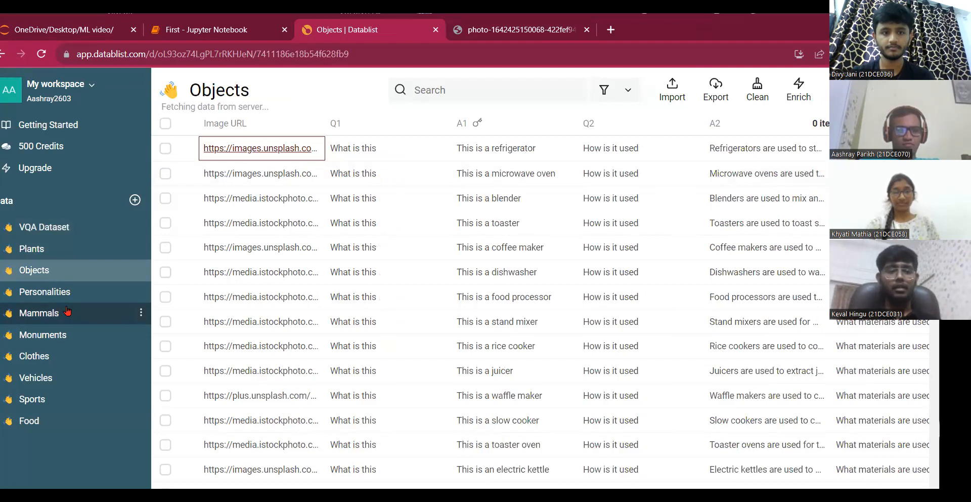
{"action": "left_click", "coordinate": [39, 312]}
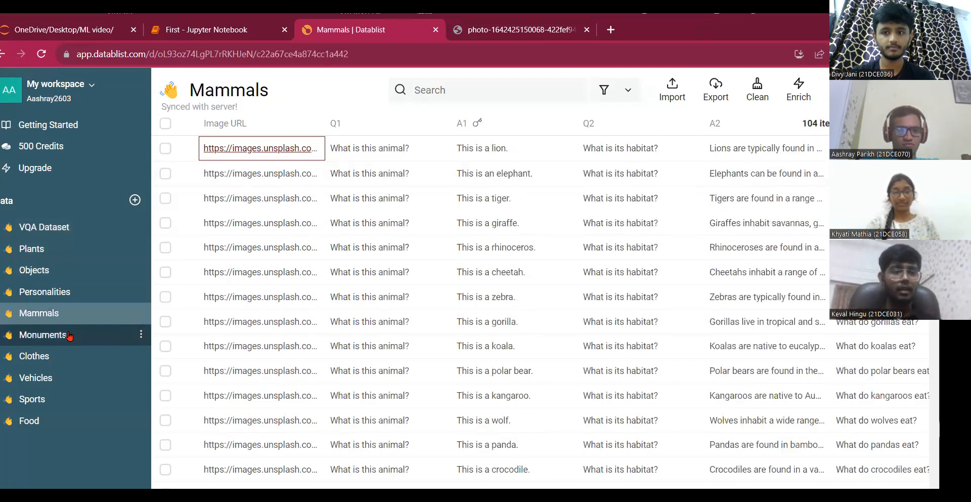
{"action": "left_click", "coordinate": [43, 335]}
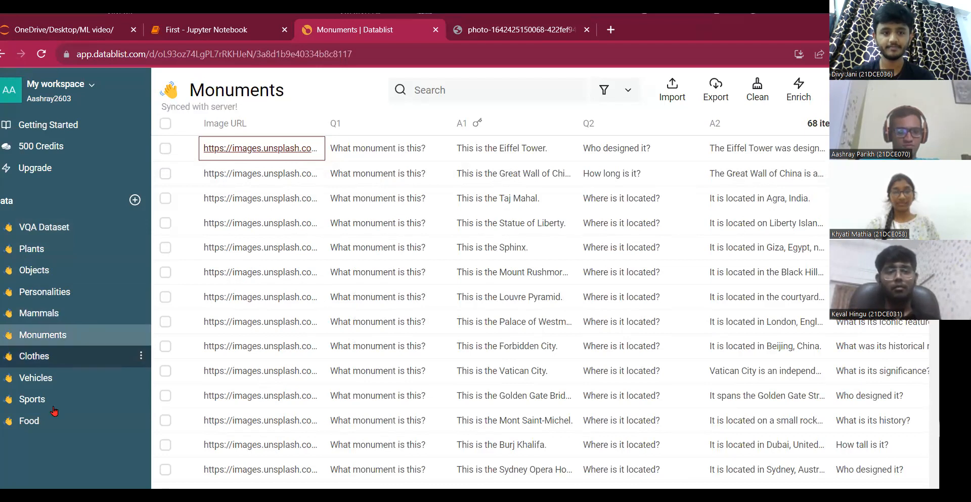
{"action": "left_click", "coordinate": [34, 355]}
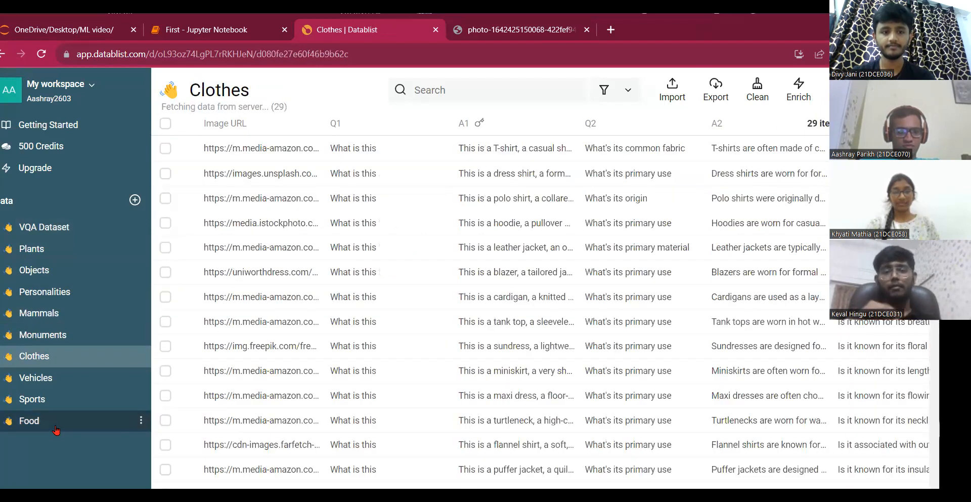
{"action": "left_click", "coordinate": [30, 421]}
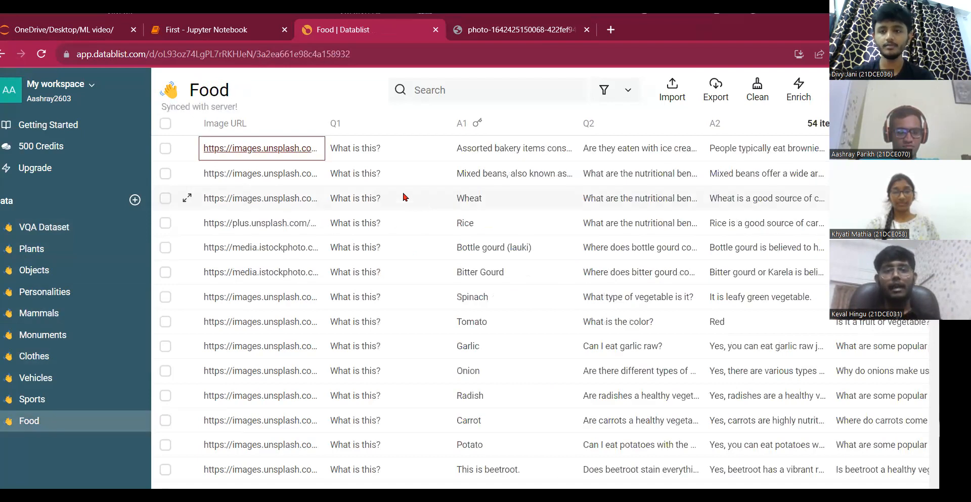
{"action": "mouse_move", "coordinate": [356, 223]}
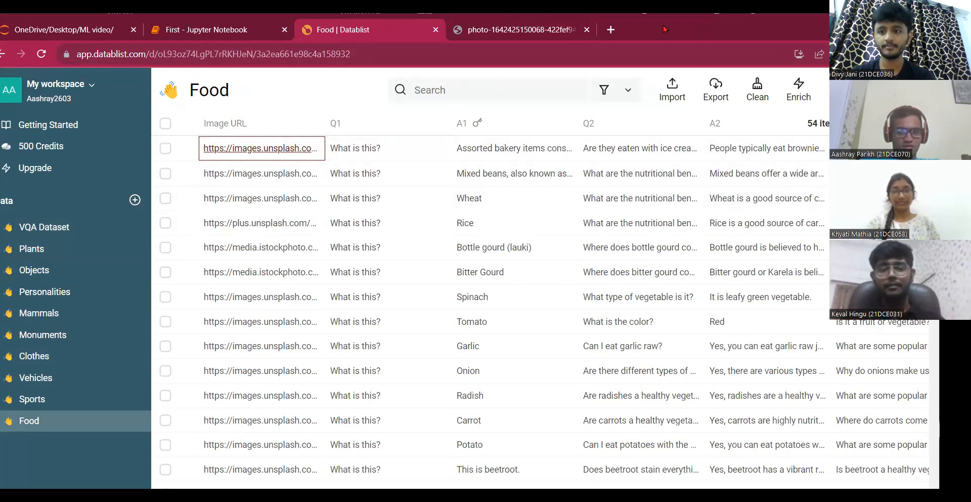
{"action": "mouse_move", "coordinate": [257, 102]}
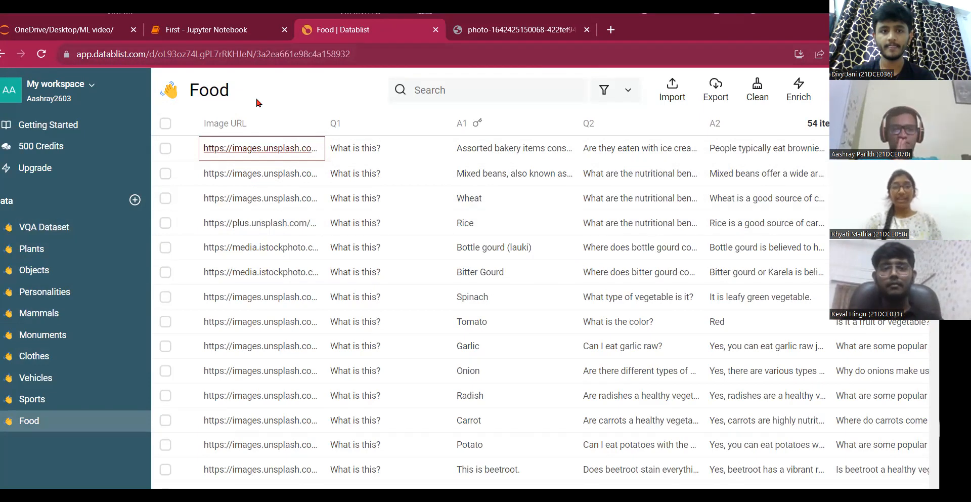
Step: Reopen the 758-item VQA Dataset and scroll through its tree questions and answers
{"action": "left_click", "coordinate": [44, 226]}
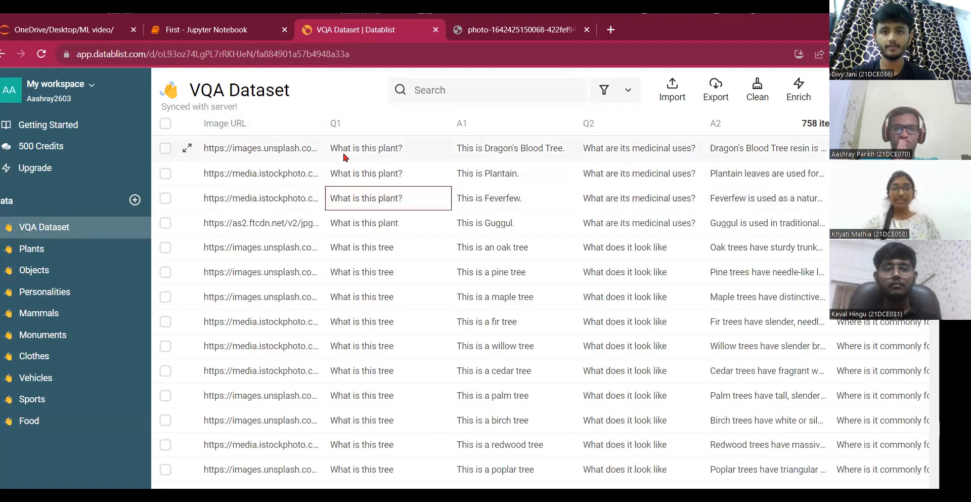
{"action": "scroll", "scroll_direction": "down", "scroll_amount": 3}
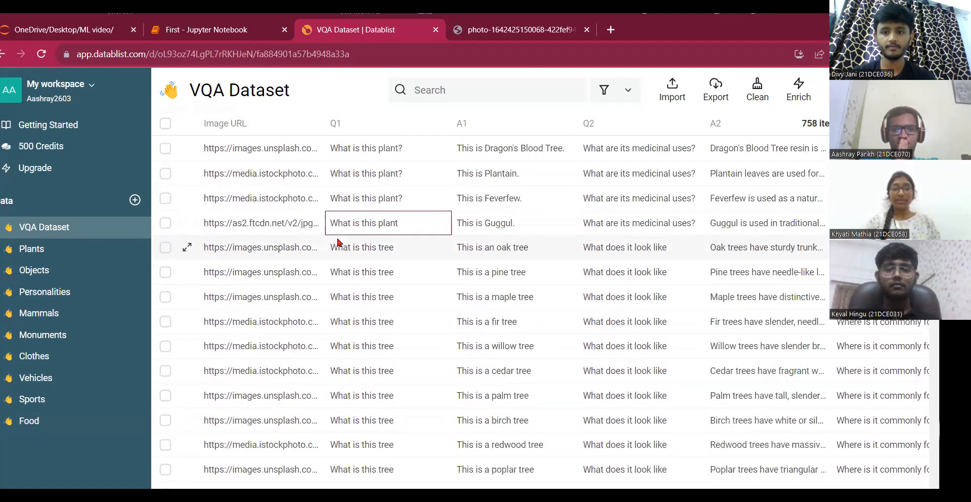
{"action": "scroll", "scroll_direction": "down", "scroll_amount": 3}
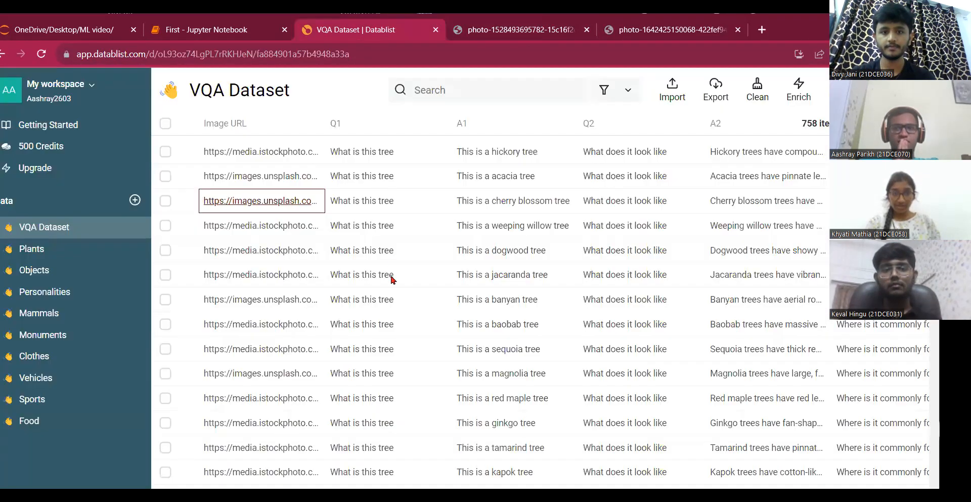
{"action": "mouse_move", "coordinate": [420, 225]}
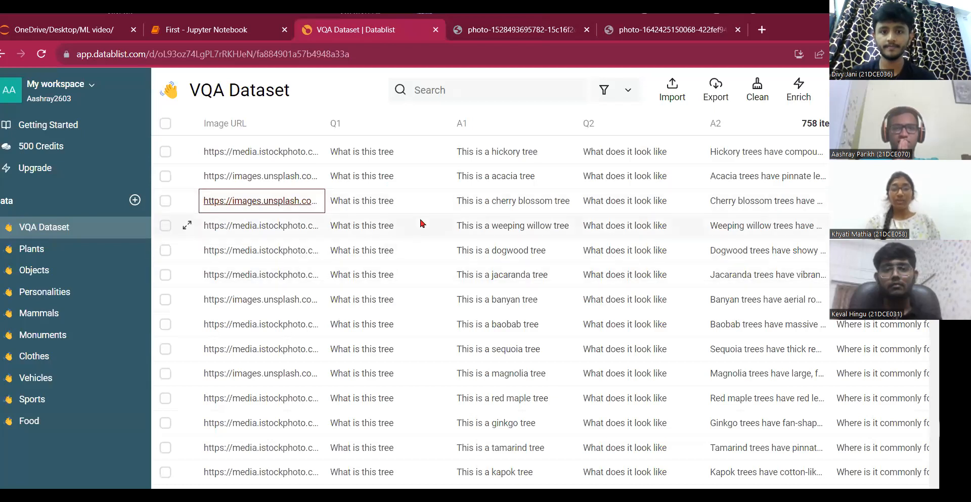
{"action": "scroll", "scroll_direction": "right", "scroll_amount": 3}
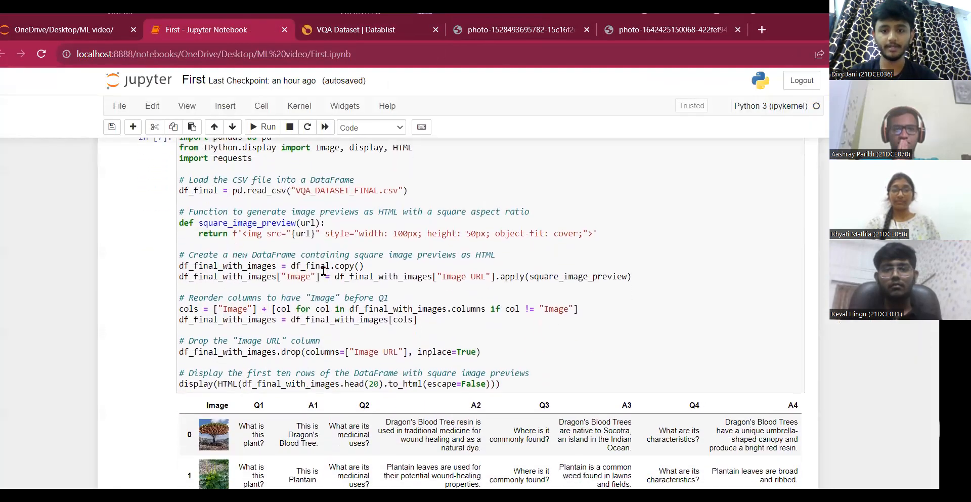
{"action": "scroll", "scroll_direction": "up", "scroll_amount": 3}
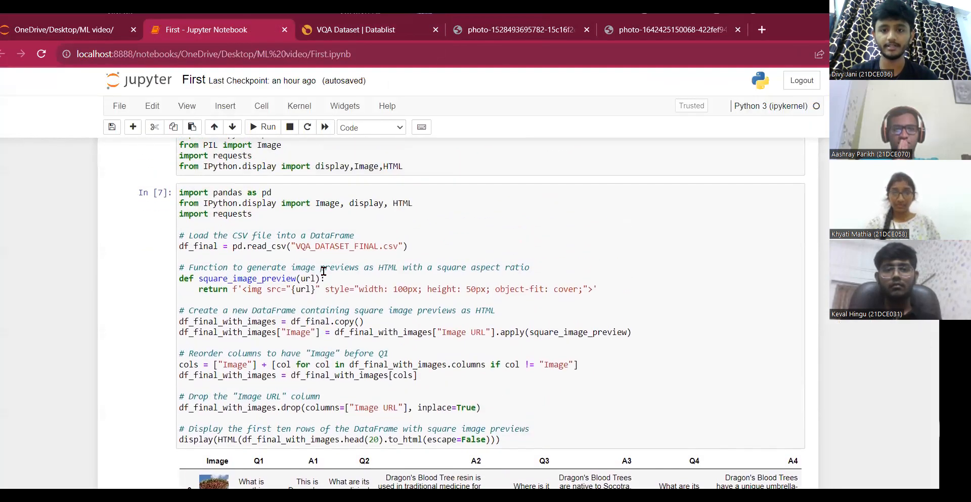
{"action": "scroll", "scroll_direction": "up", "scroll_amount": 3}
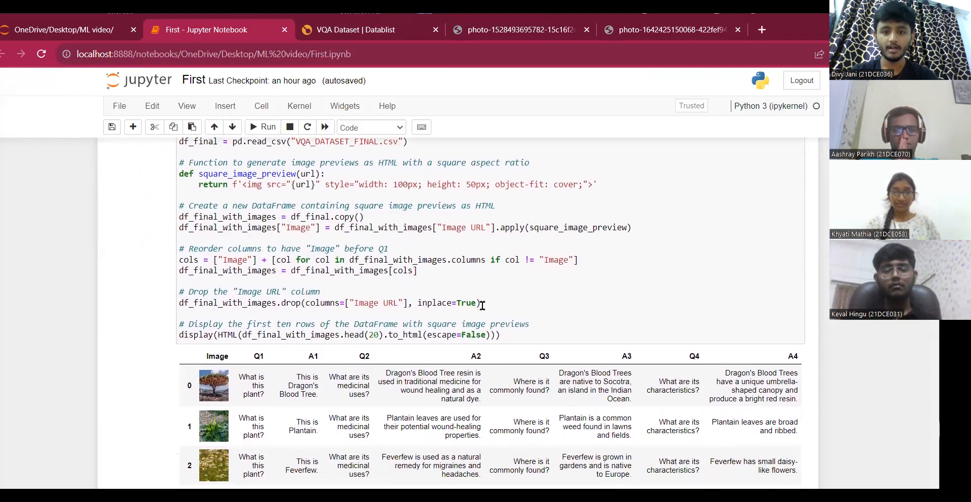
{"action": "scroll", "scroll_direction": "down", "scroll_amount": 3}
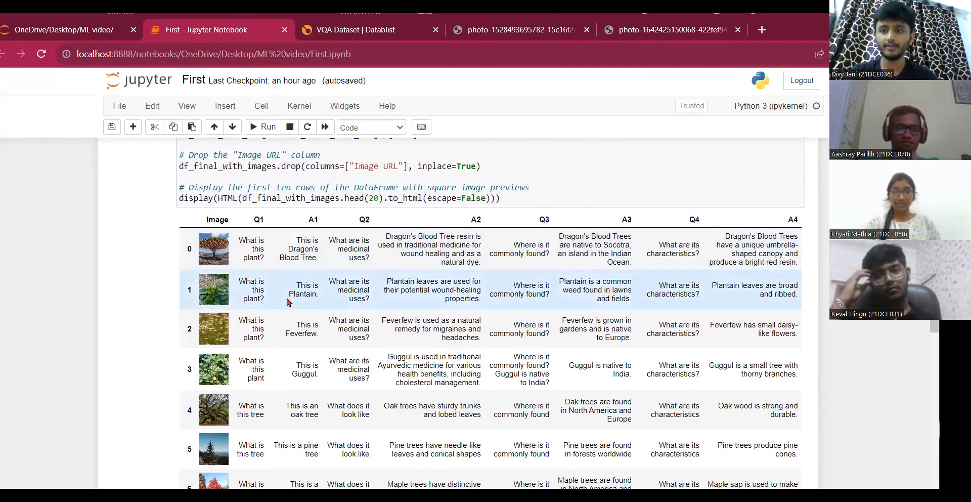
{"action": "left_click", "coordinate": [348, 30]}
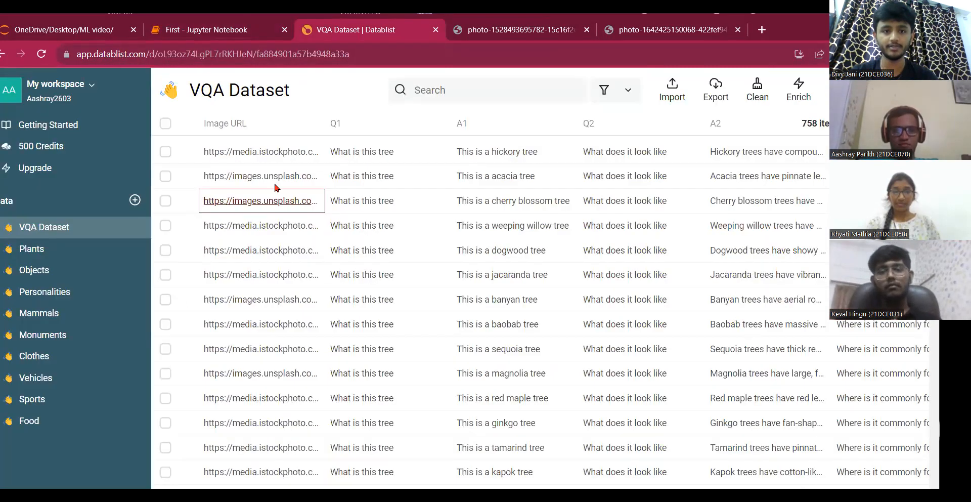
{"action": "scroll", "scroll_direction": "down", "scroll_amount": 3}
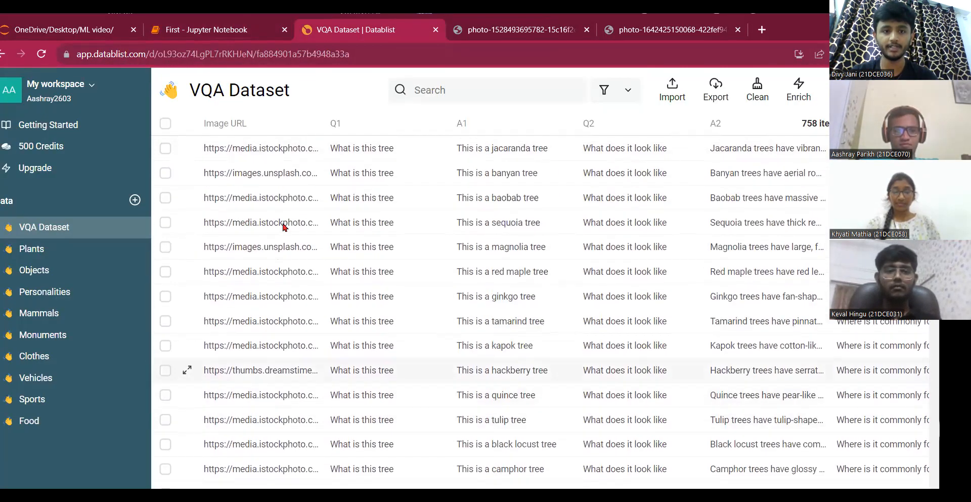
{"action": "left_click", "coordinate": [204, 30]}
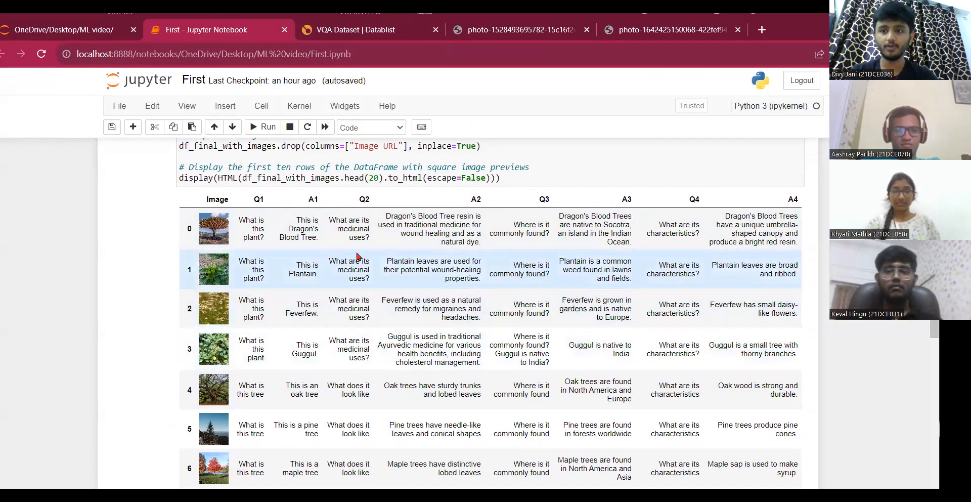
{"action": "scroll", "scroll_direction": "up", "scroll_amount": 3}
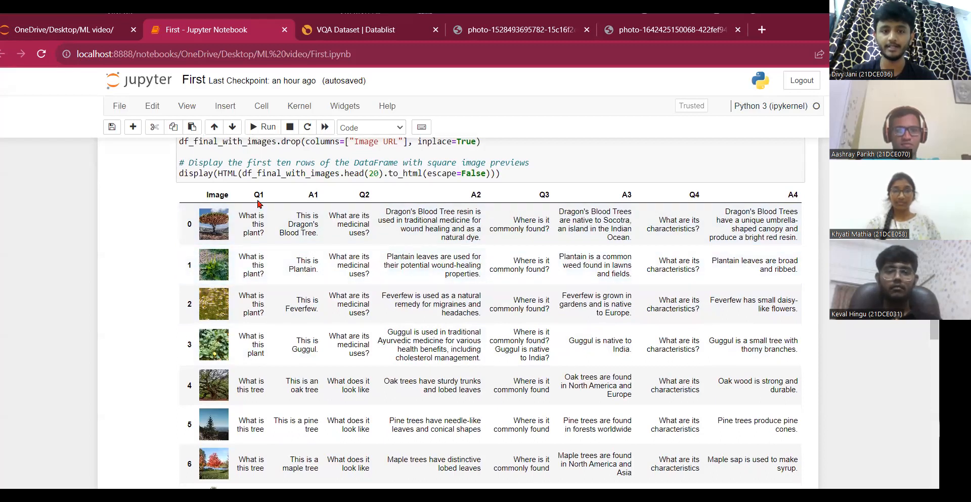
{"action": "mouse_move", "coordinate": [334, 207]}
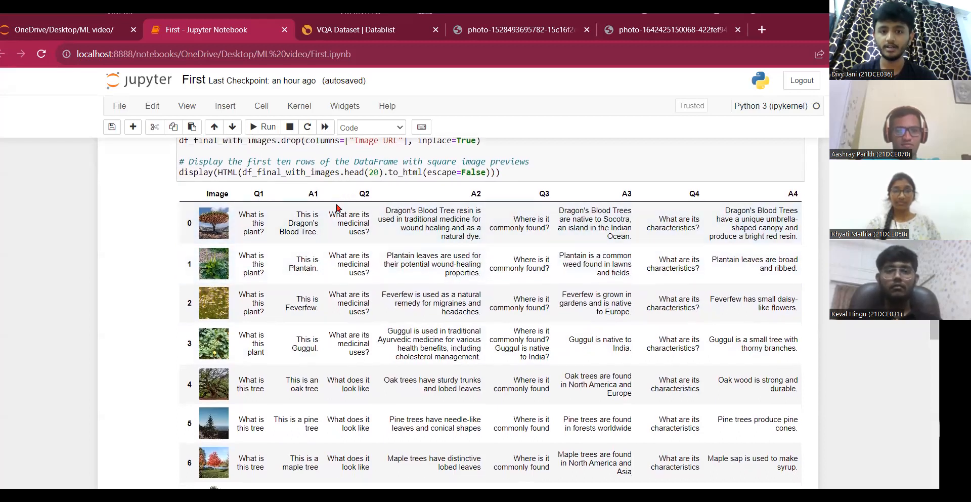
{"action": "mouse_move", "coordinate": [518, 205]}
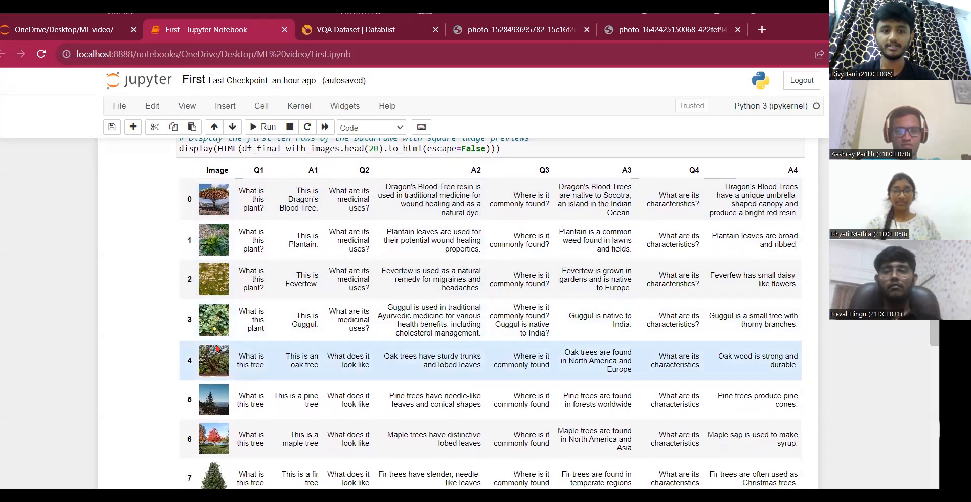
{"action": "scroll", "scroll_direction": "down", "scroll_amount": 3}
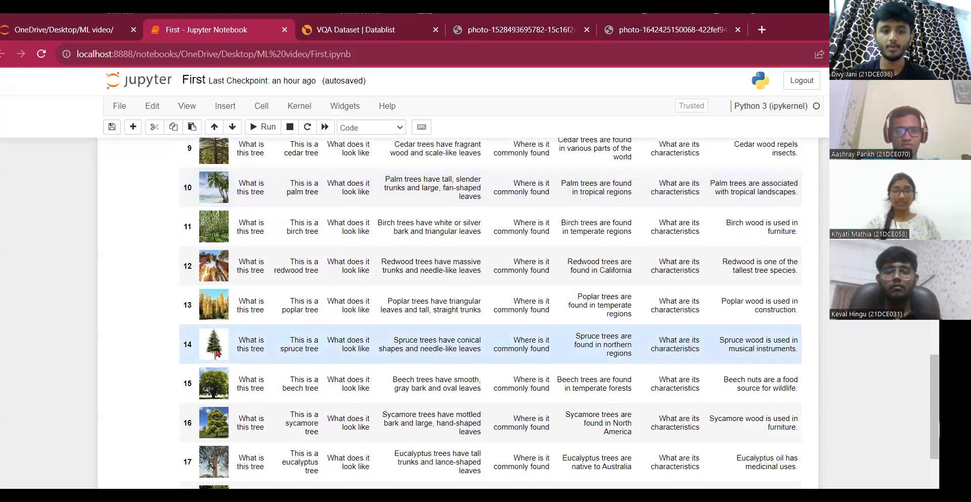
{"action": "scroll", "scroll_direction": "up", "scroll_amount": 3}
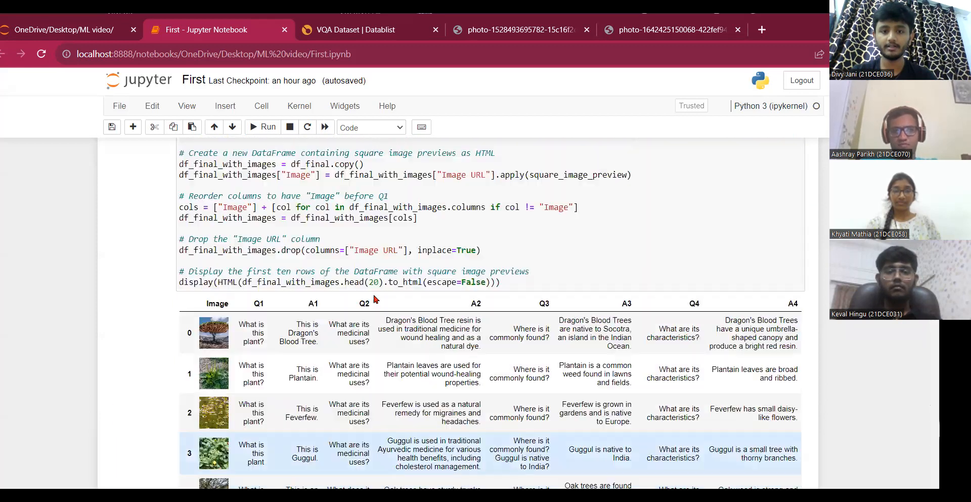
{"action": "scroll", "scroll_direction": "up", "scroll_amount": 3}
{"action": "type", "text": "5"}
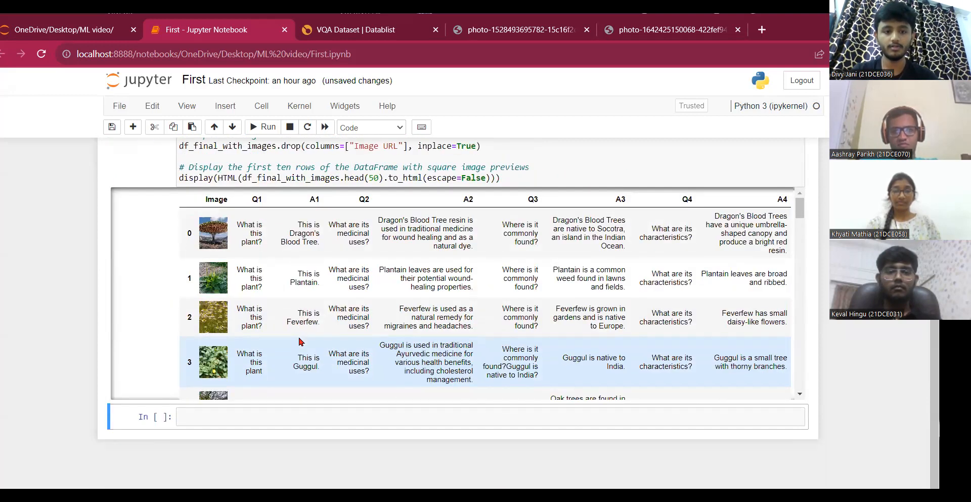
Step: Scroll the 50-row image-preview table to its last entries, then back up
{"action": "scroll", "scroll_direction": "down", "scroll_amount": 3}
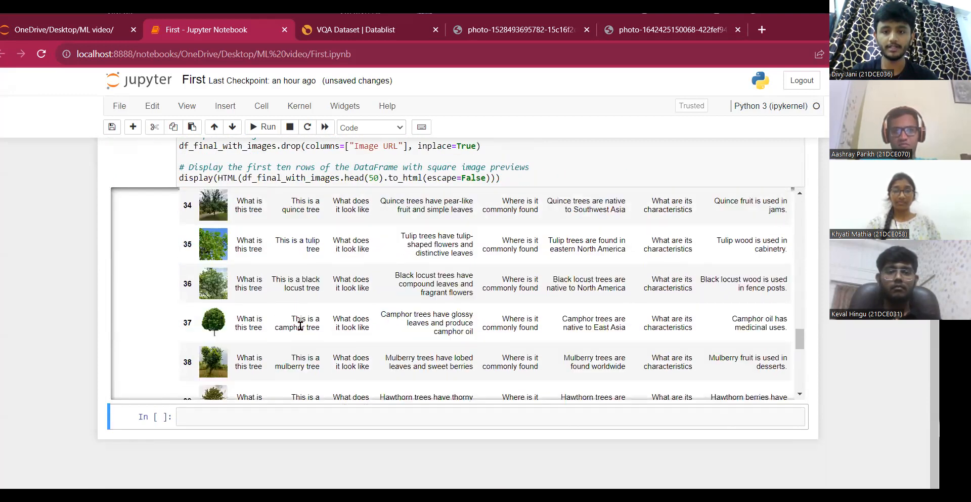
{"action": "scroll", "scroll_direction": "down", "scroll_amount": 3}
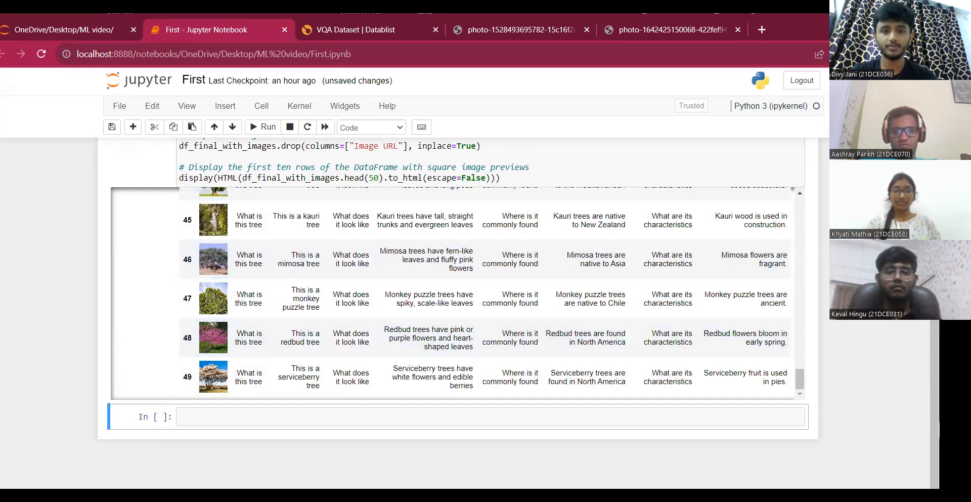
{"action": "scroll", "scroll_direction": "up", "scroll_amount": 3}
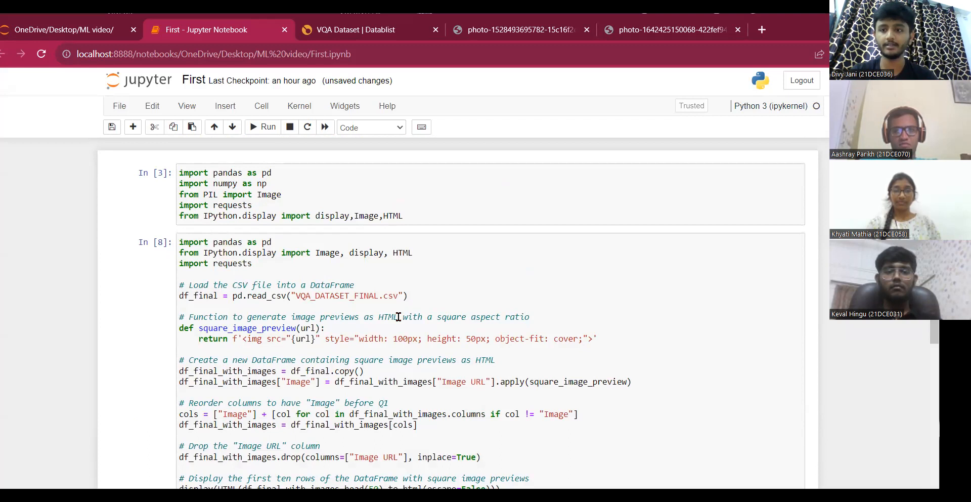
{"action": "mouse_move", "coordinate": [408, 94]}
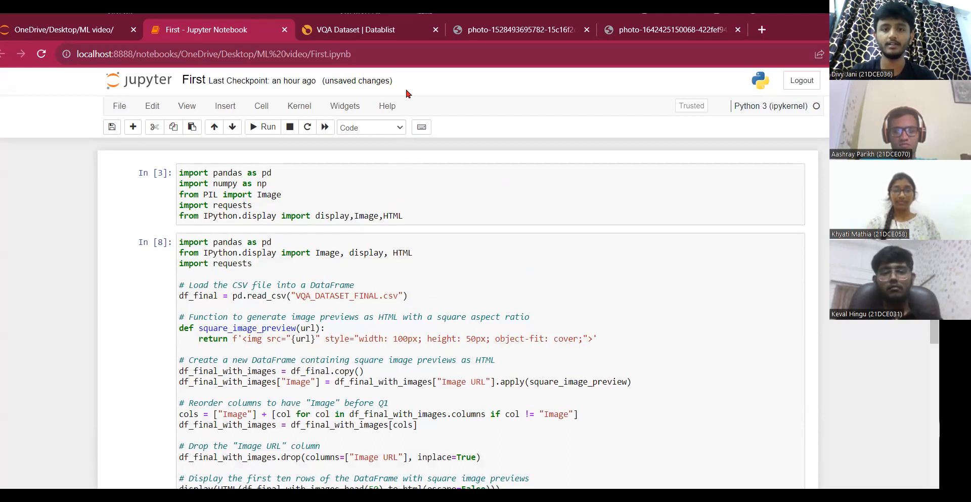
{"action": "mouse_move", "coordinate": [651, 268]}
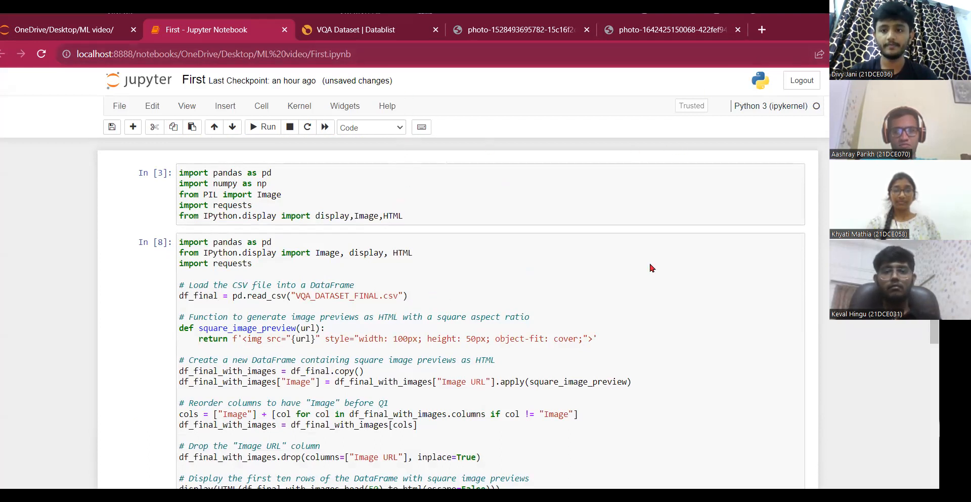